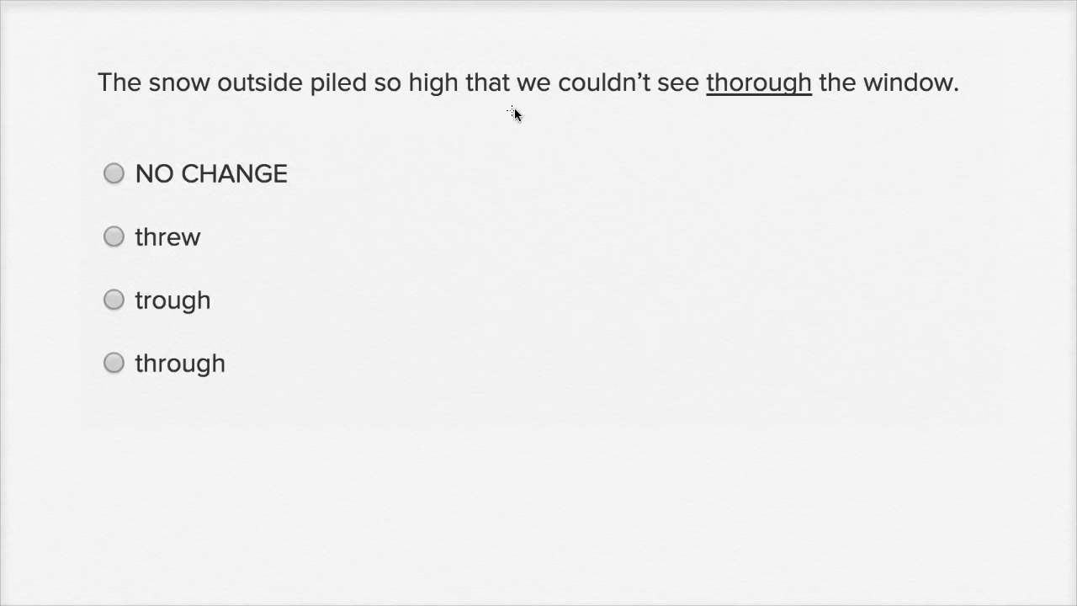
pyautogui.moveTo(746, 110)
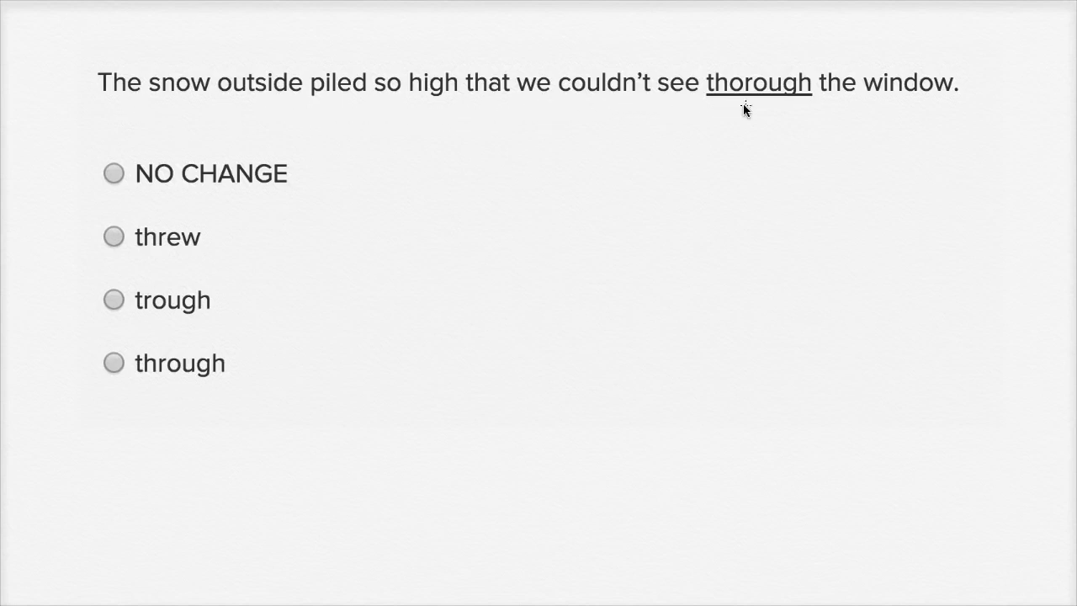
pyautogui.moveTo(773, 158)
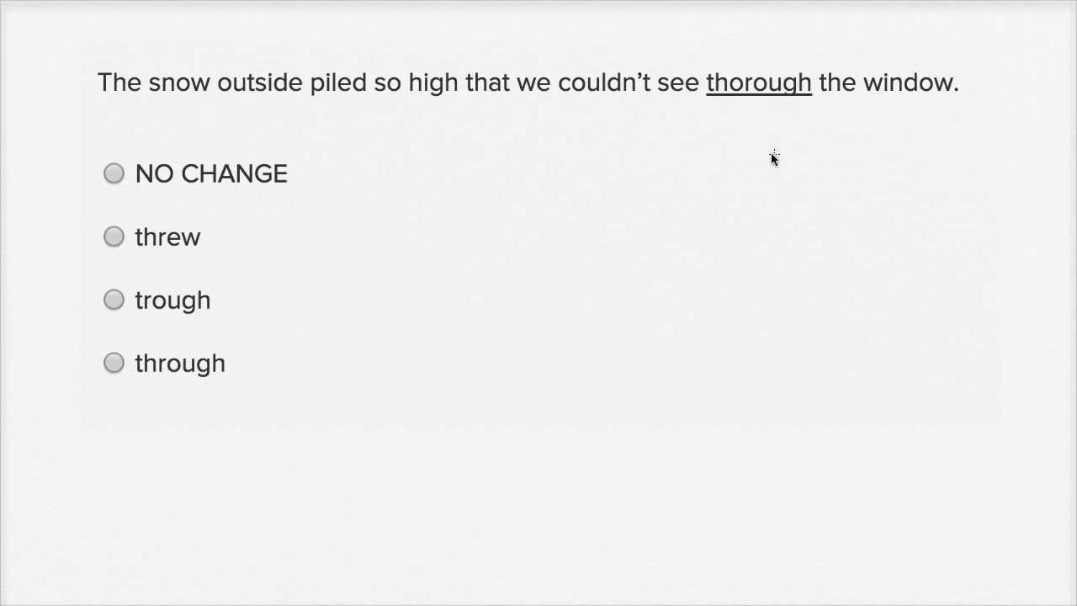
pyautogui.moveTo(217, 238)
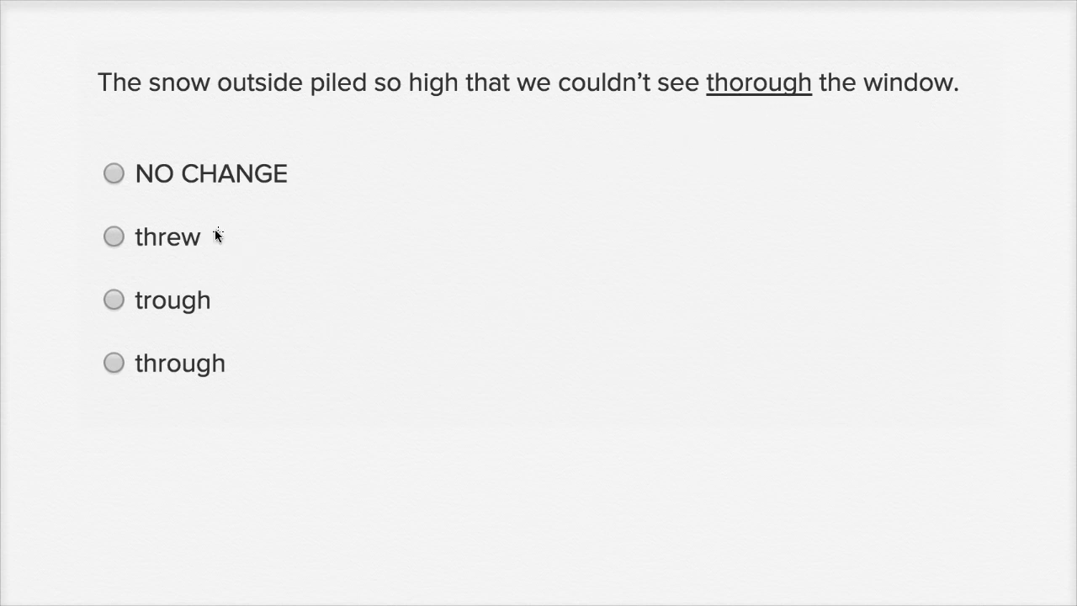
pyautogui.moveTo(728, 149)
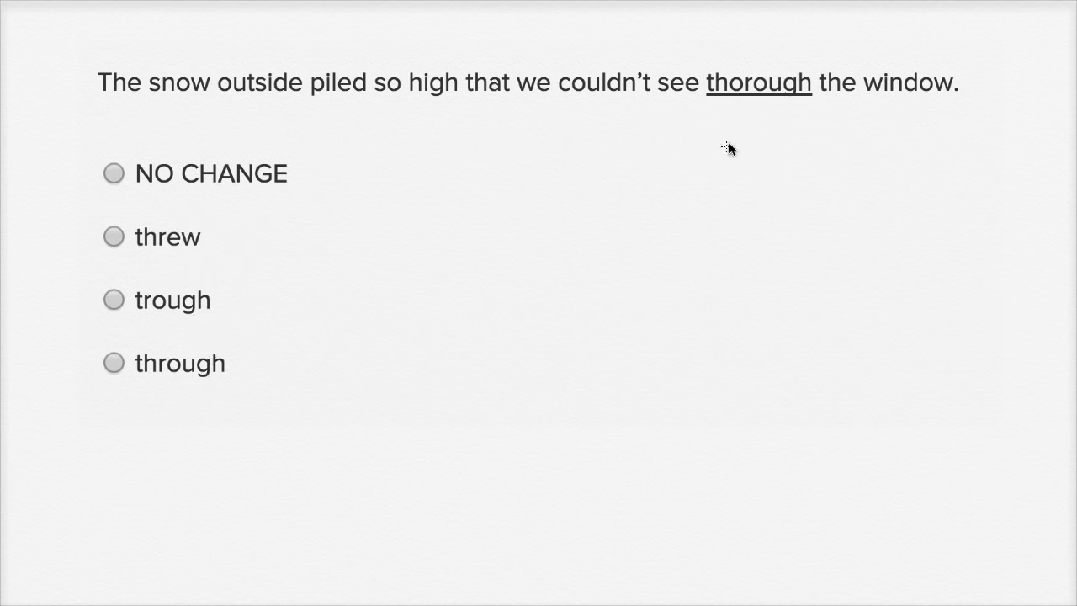
pyautogui.moveTo(800, 128)
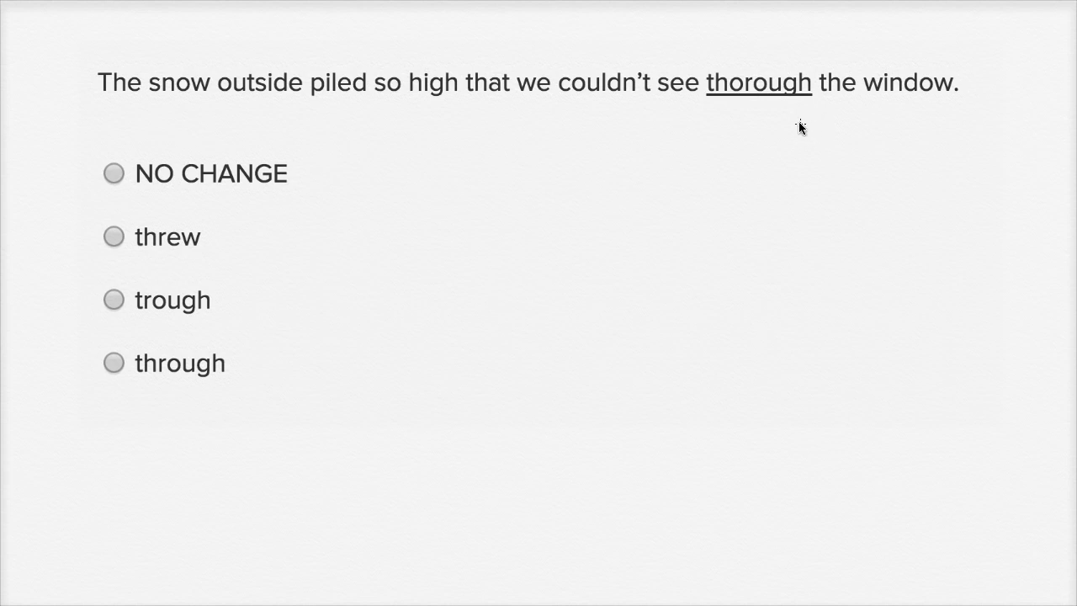
pyautogui.moveTo(704, 126)
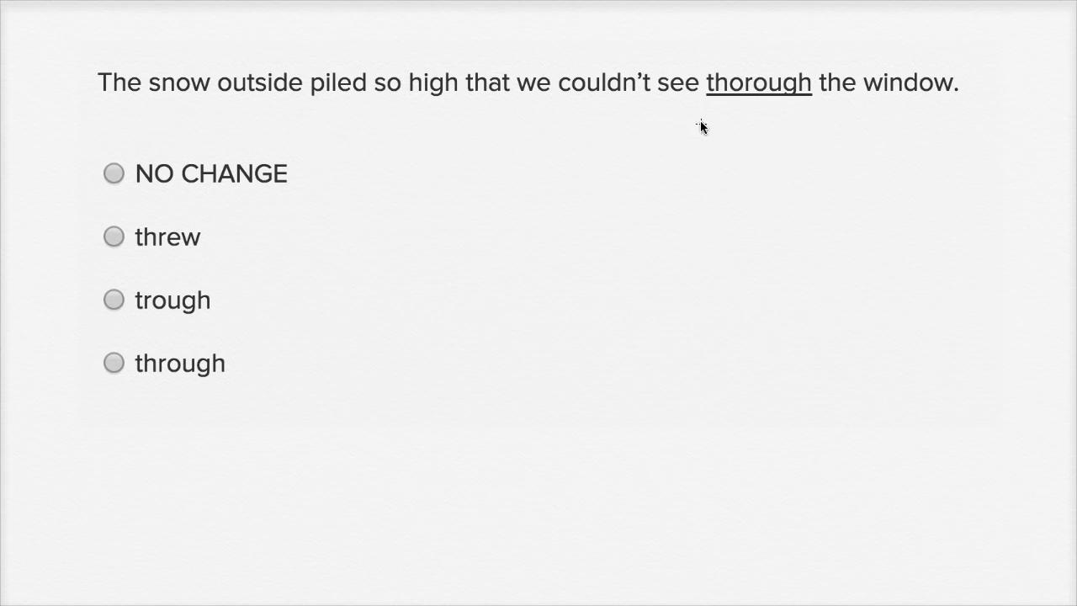
pyautogui.moveTo(669, 118)
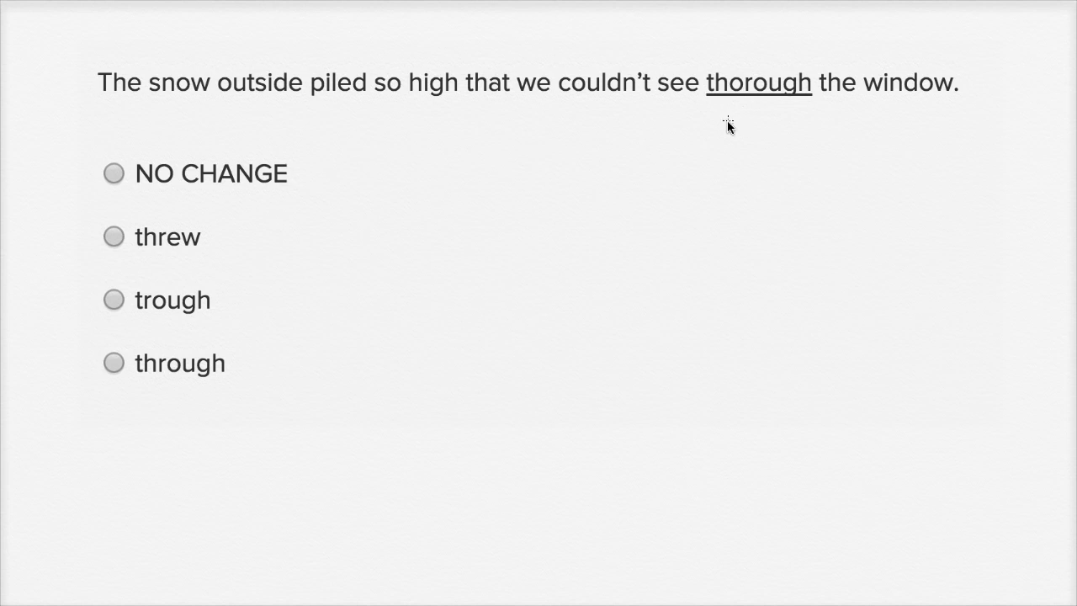
pyautogui.moveTo(698, 92)
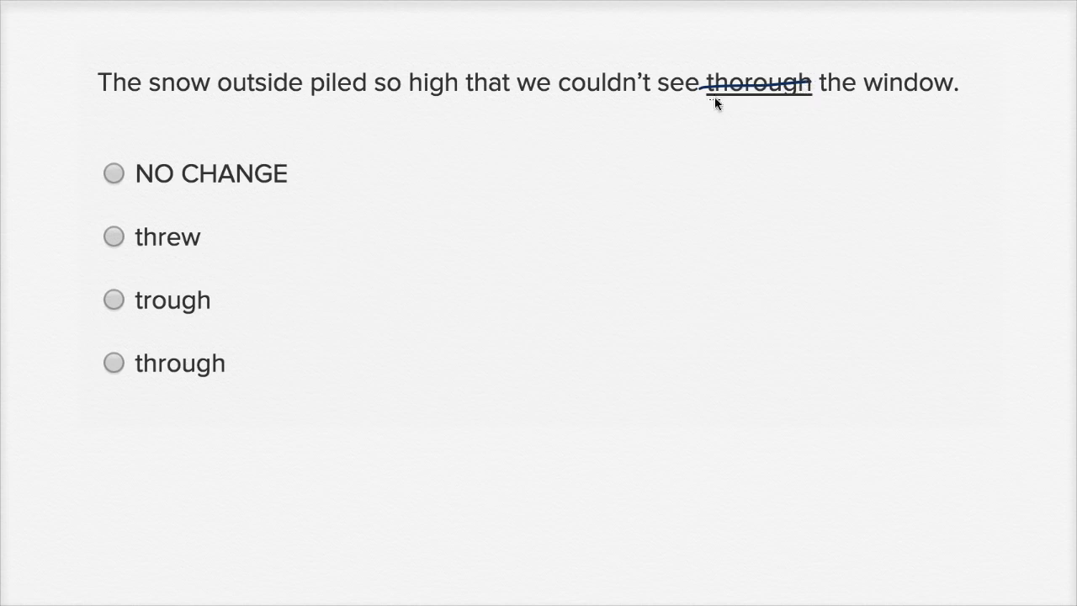
pyautogui.moveTo(209, 143)
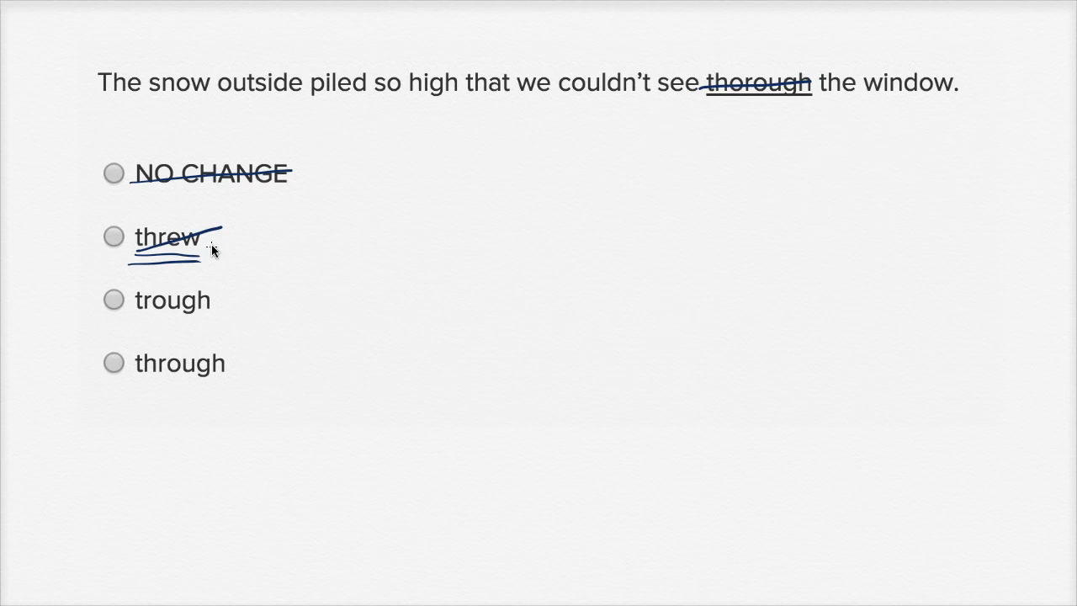
pyautogui.moveTo(150, 316)
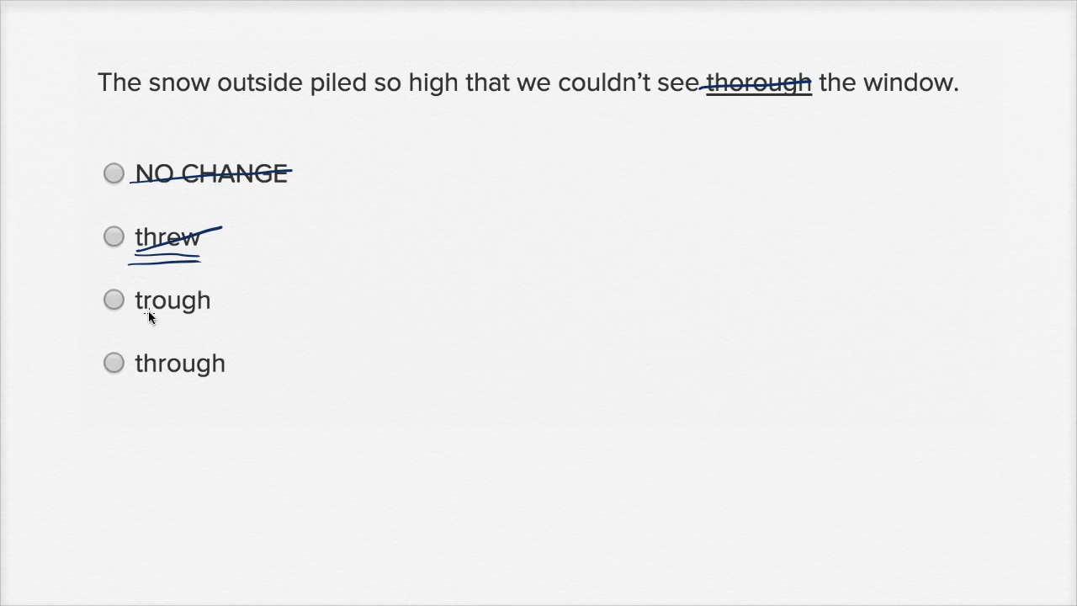
pyautogui.moveTo(154, 320)
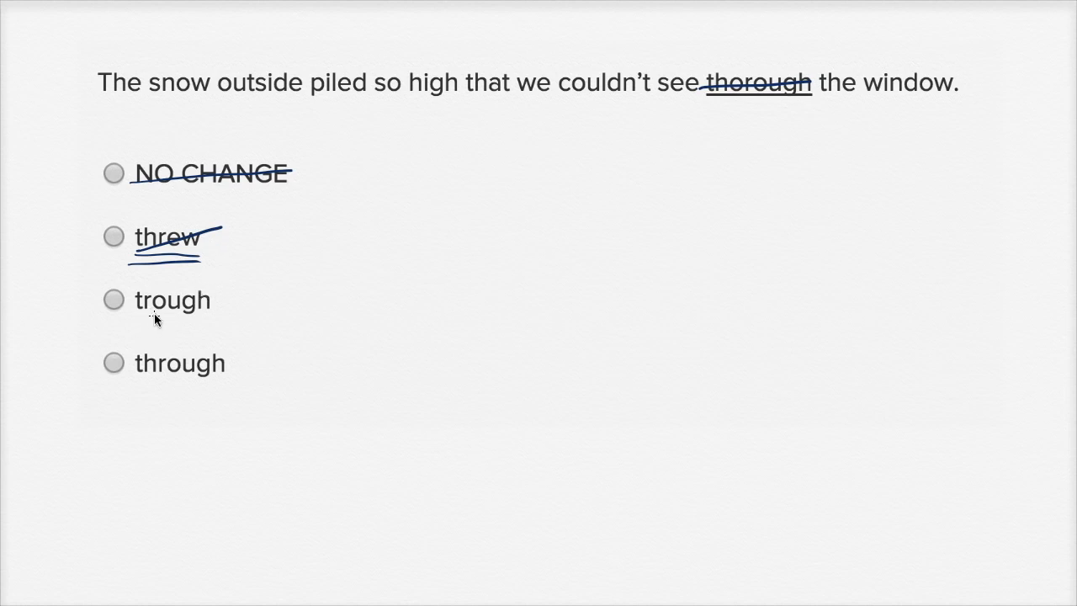
pyautogui.moveTo(152, 326)
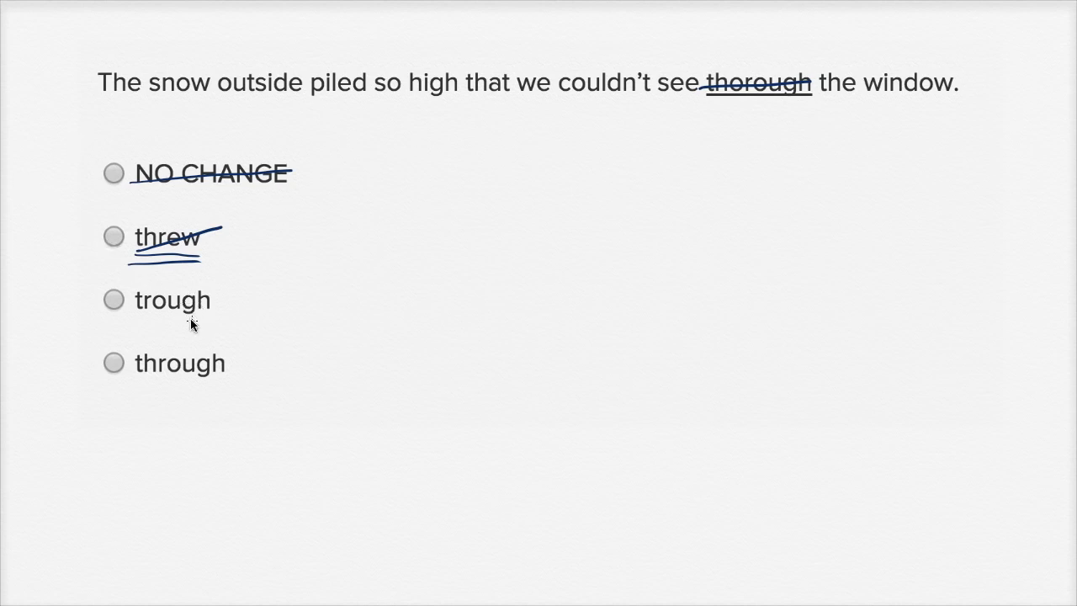
pyautogui.moveTo(179, 321)
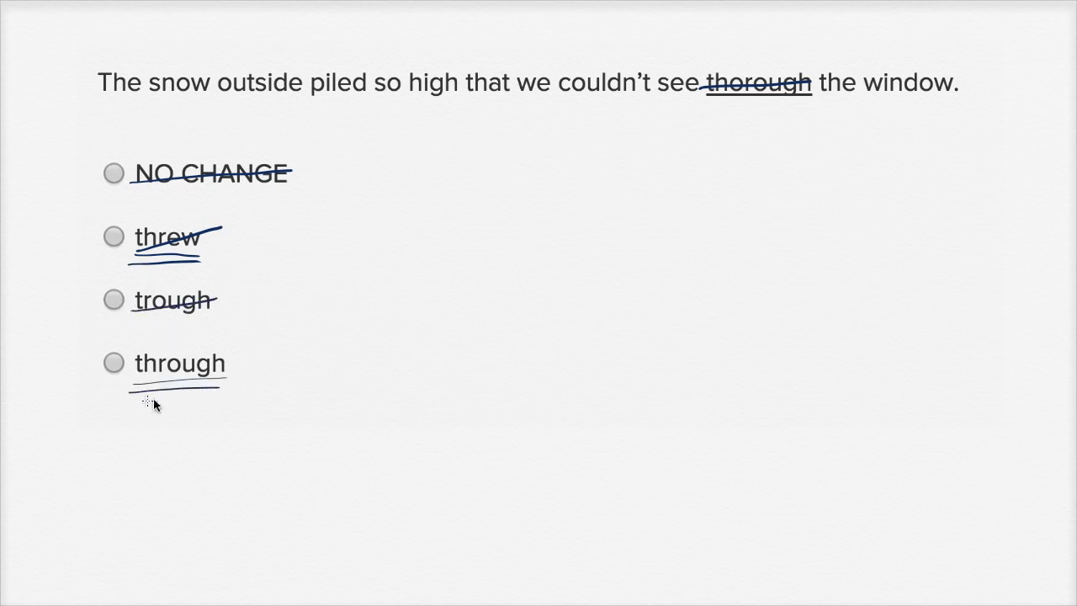
# Select 'through' as the answer choice to the SAT usage question.
pyautogui.click(113, 363)
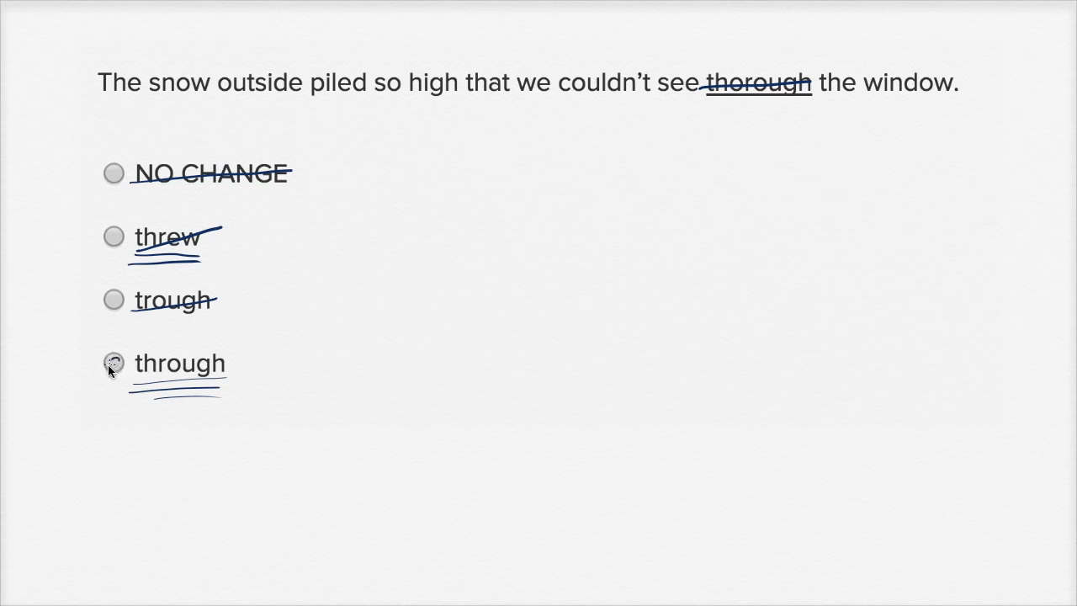
pyautogui.click(113, 362)
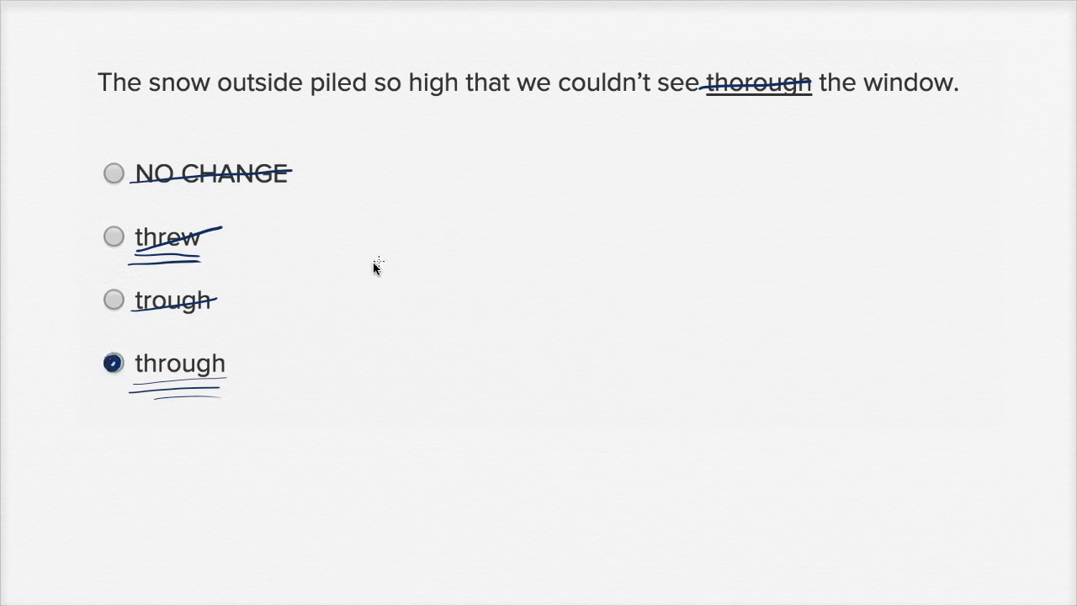
pyautogui.moveTo(231, 115)
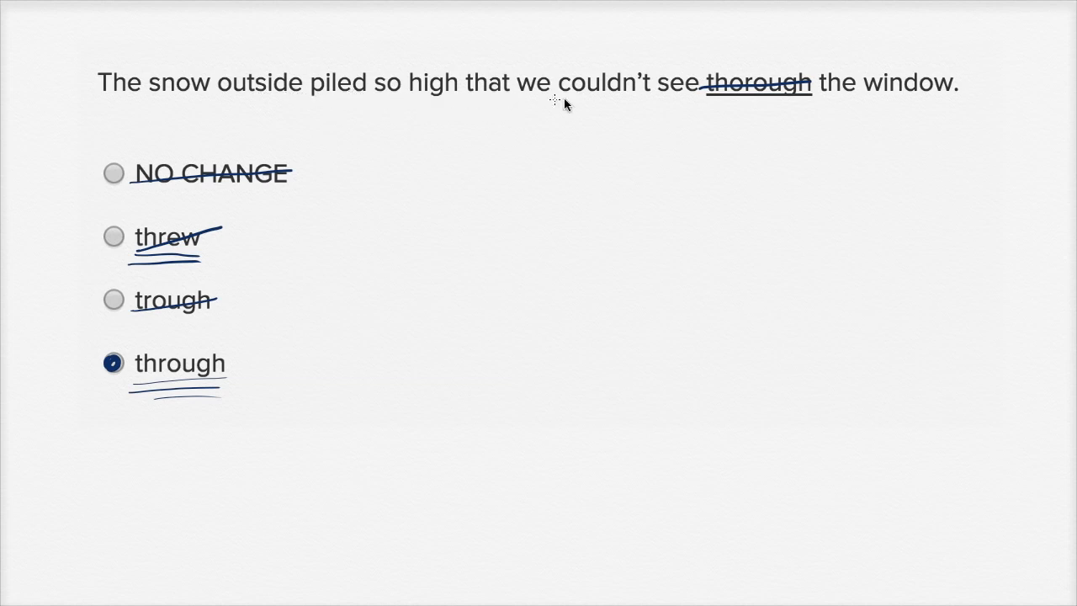
pyautogui.moveTo(706, 47)
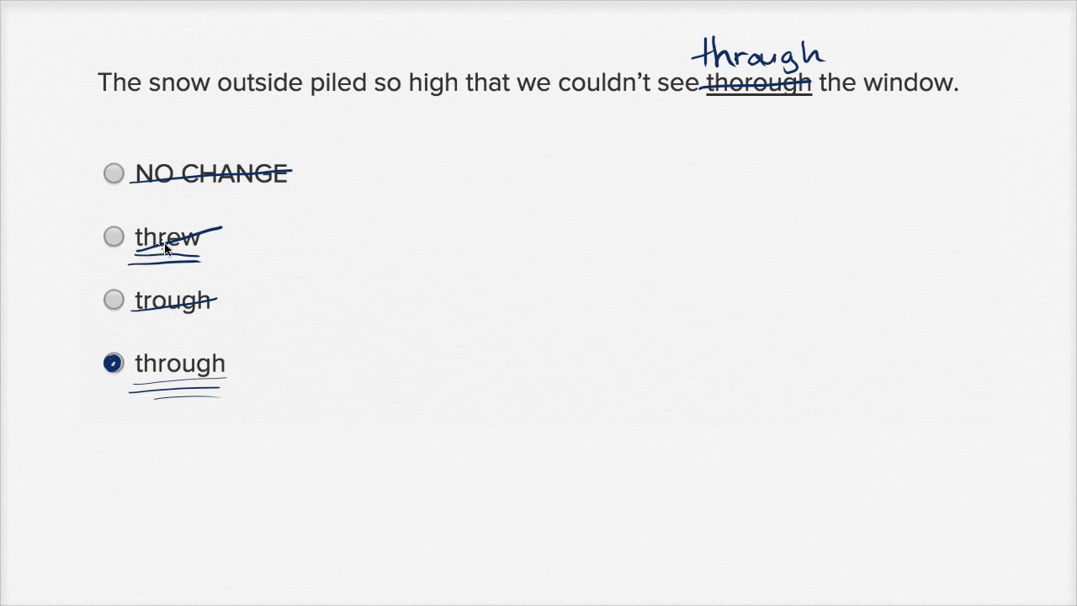
pyautogui.moveTo(499, 167)
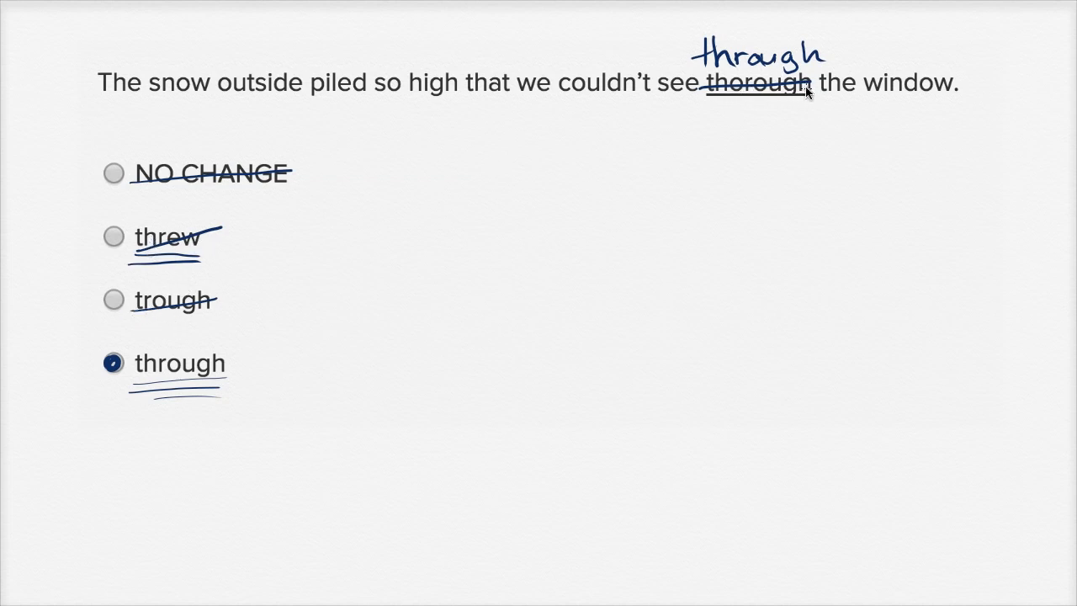
pyautogui.moveTo(659, 271)
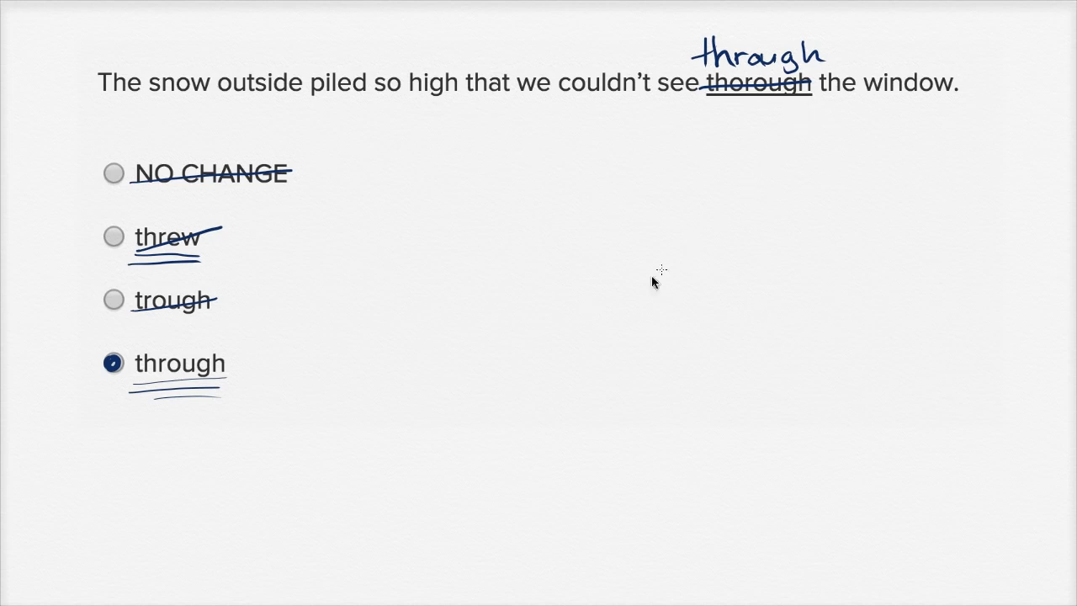